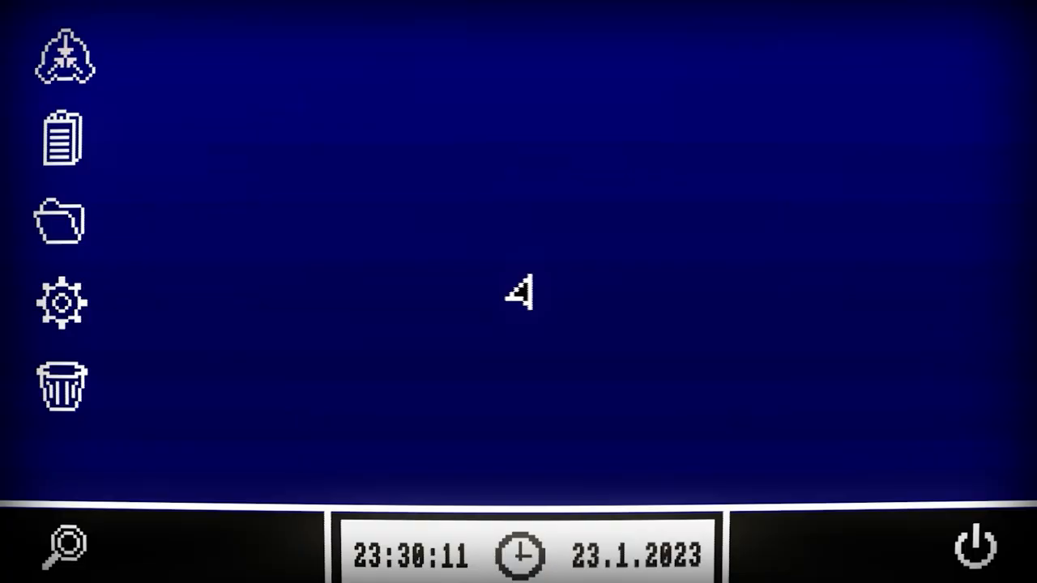
{"action": "mouse_move", "coordinate": [251, 203]}
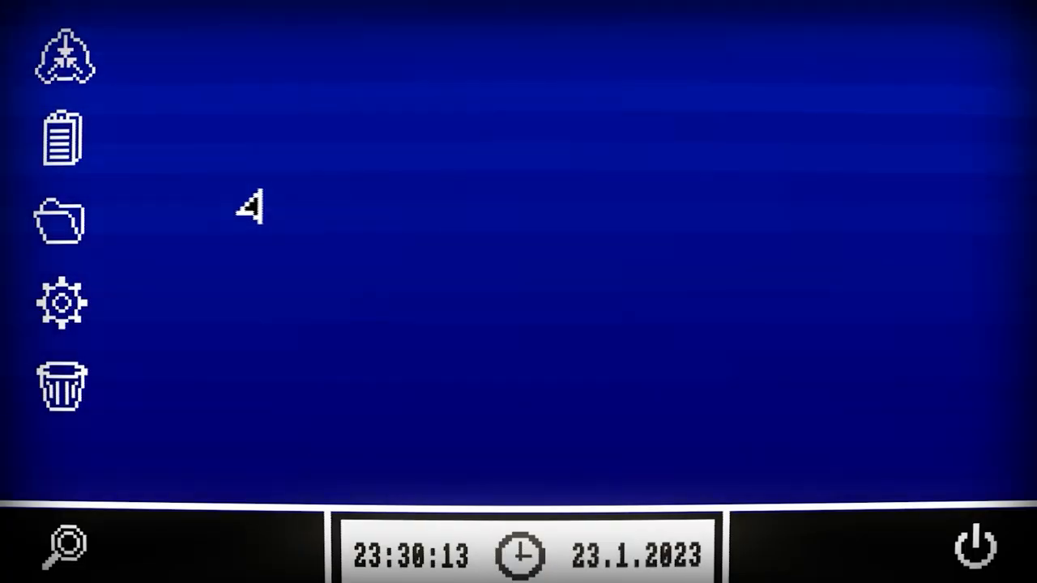
- Bring up the SCiPNET Database search window from the taskbar magnifier icon
{"action": "left_click", "coordinate": [61, 545]}
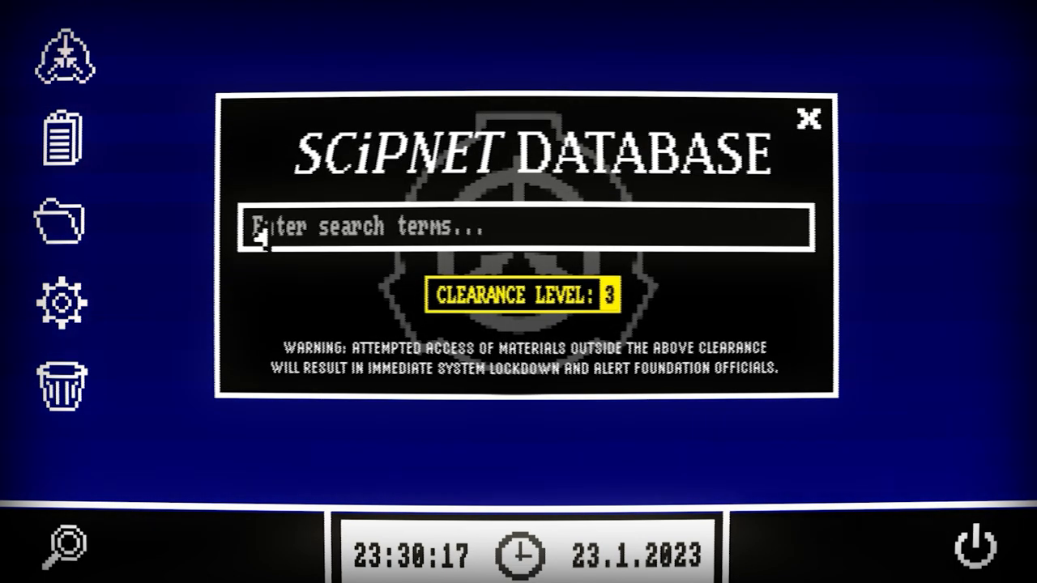
- Search the database for '00' to bring up the '000 Ticket Suppression' admin message
{"action": "type", "text": "00"}
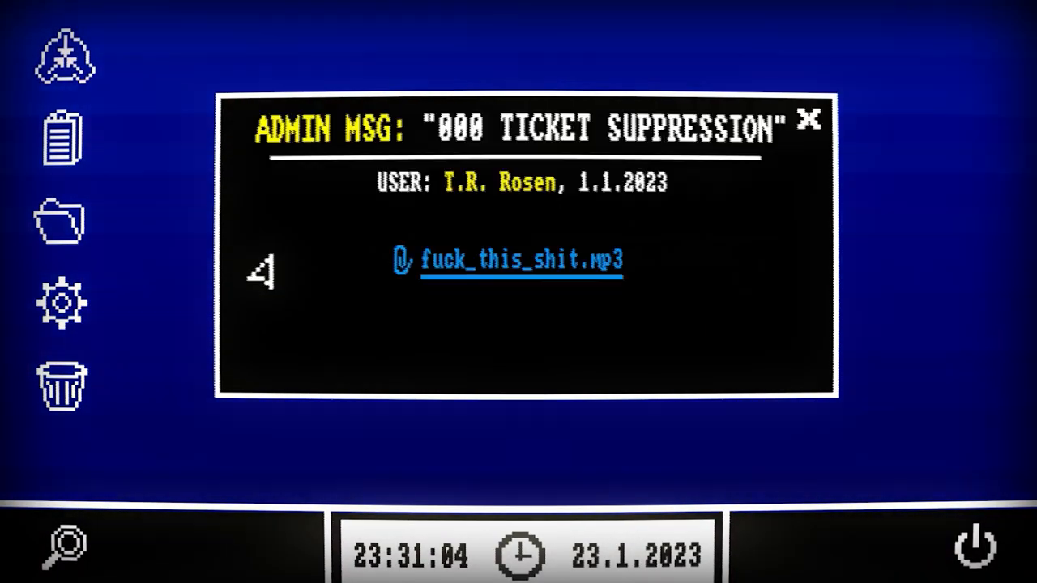
- Play the attached mp3 to the end, close the admin message, and show the power options menu
{"action": "left_click", "coordinate": [522, 259]}
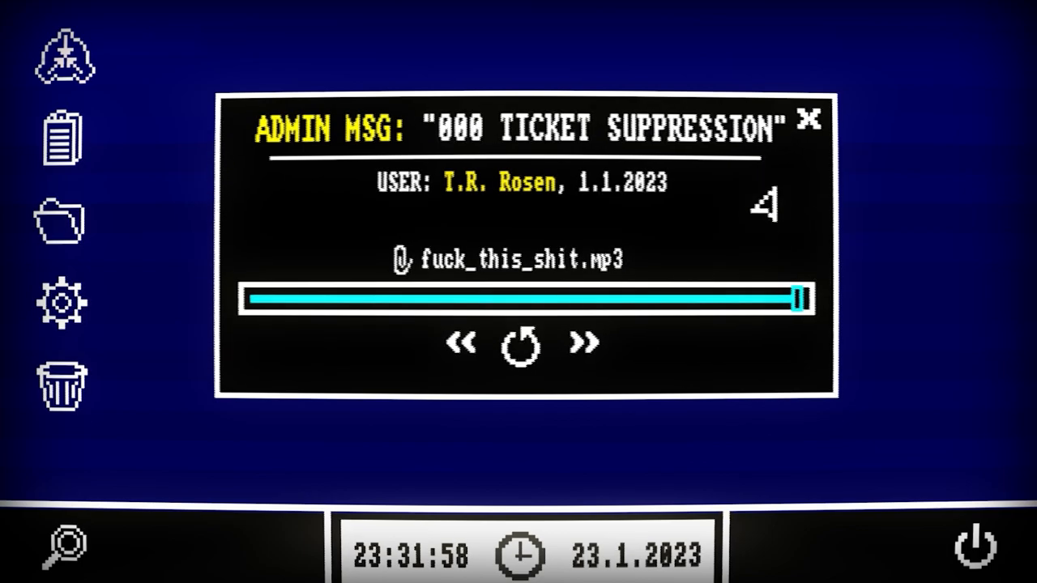
{"action": "left_click", "coordinate": [807, 120]}
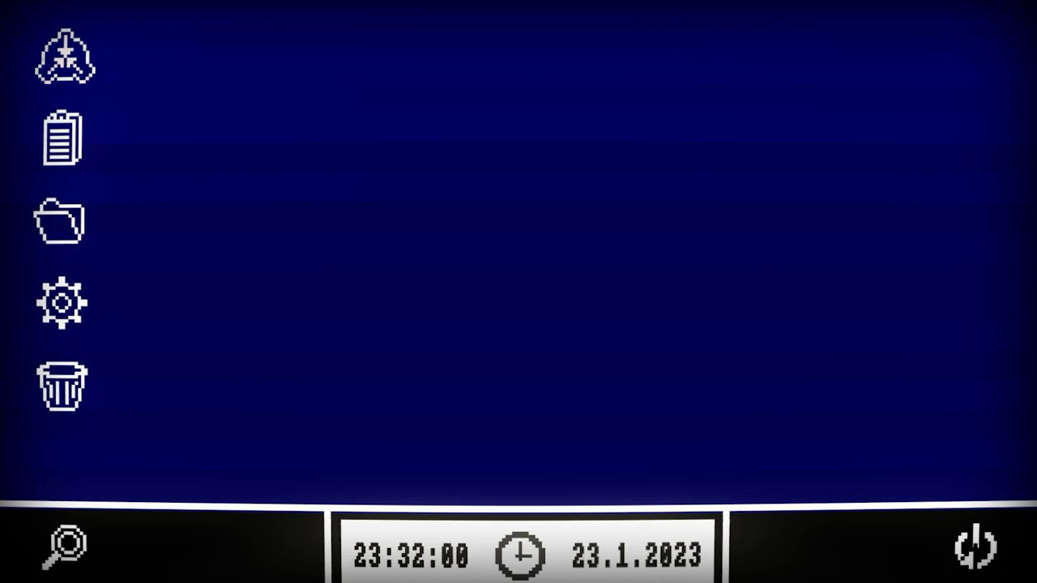
{"action": "left_click", "coordinate": [979, 548]}
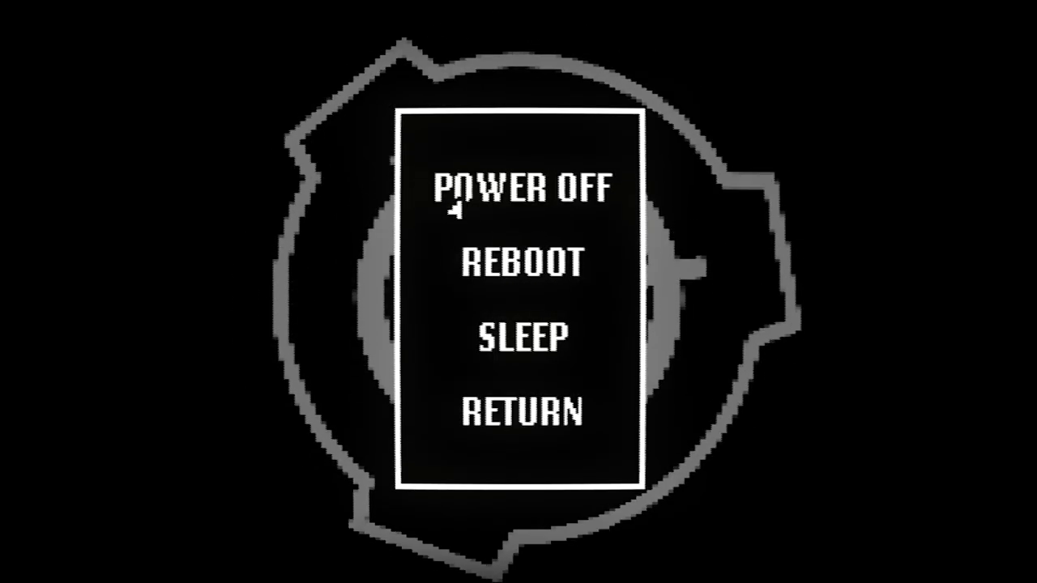